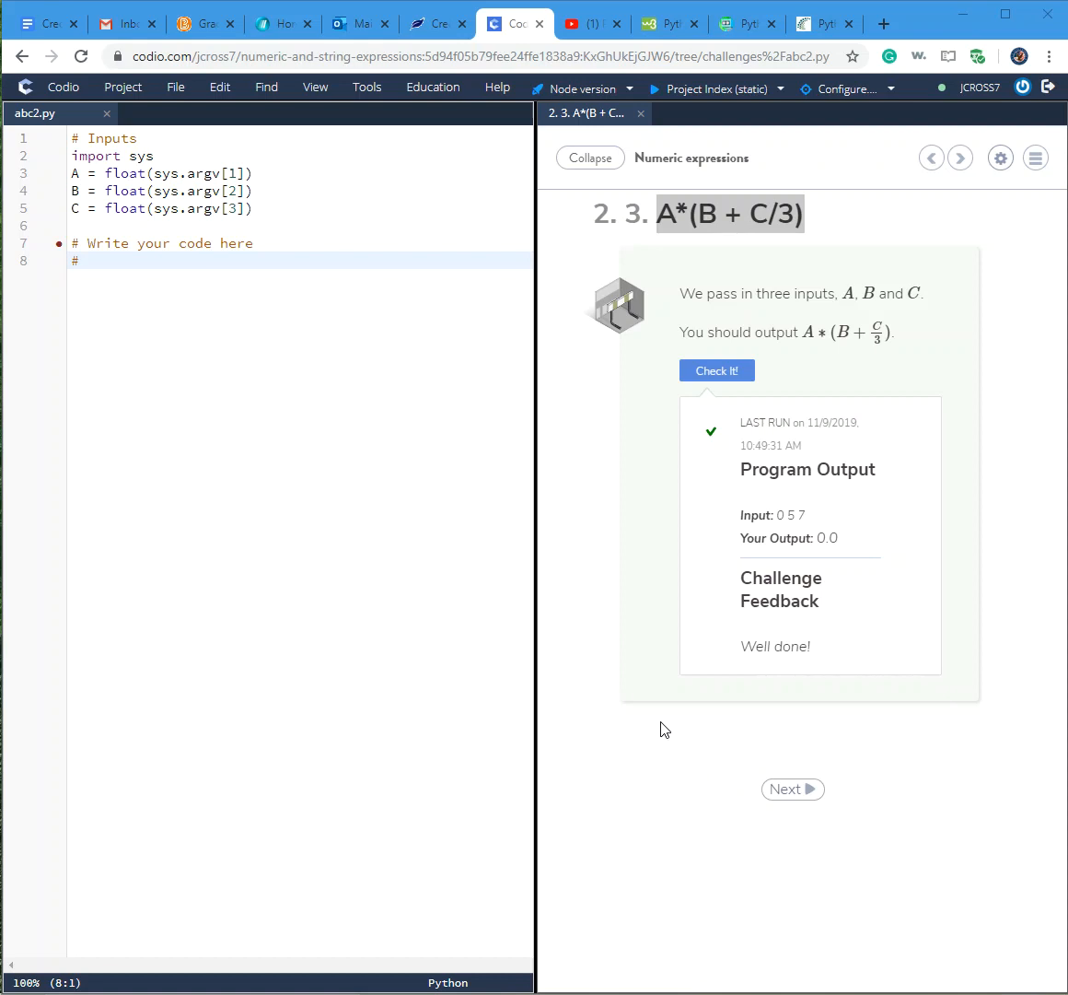
{"action": "mouse_move", "coordinate": [652, 700]}
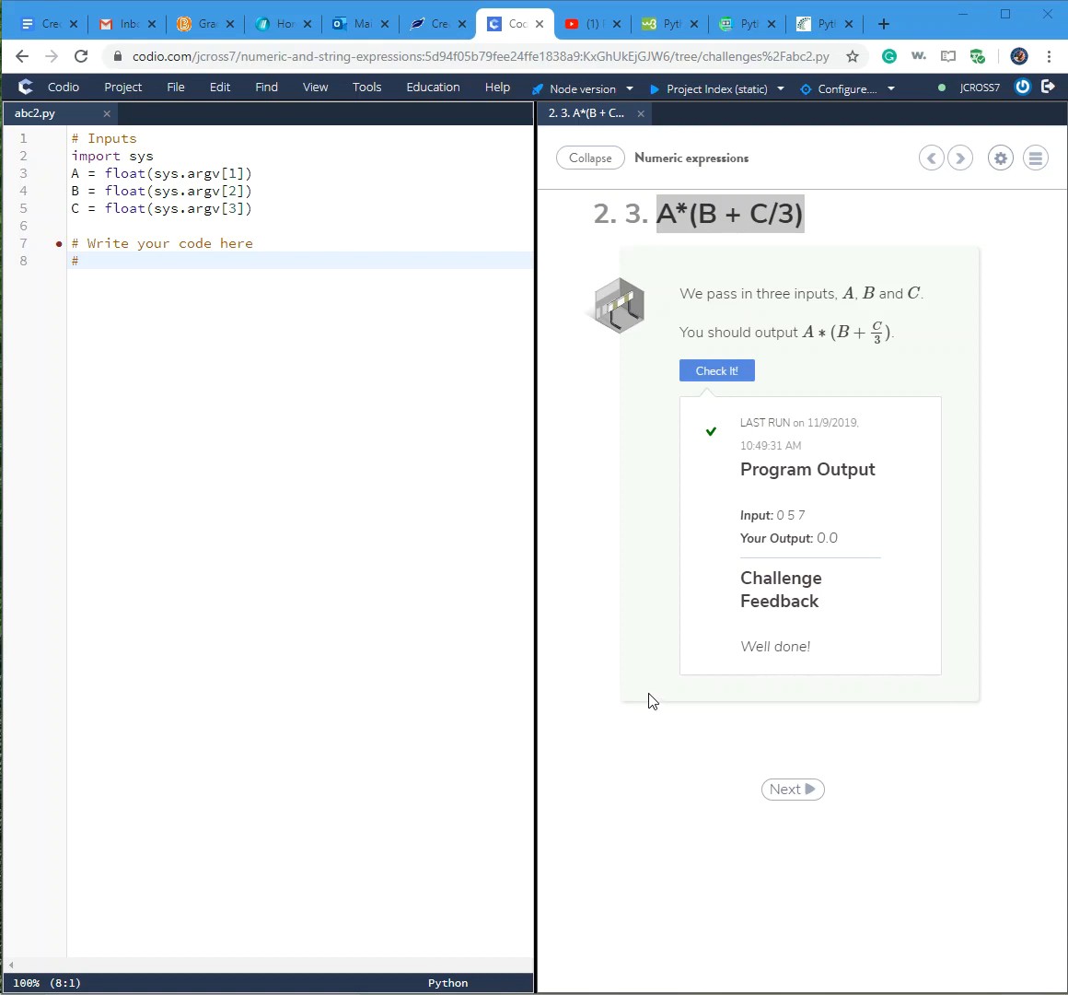
{"action": "mouse_move", "coordinate": [649, 693]}
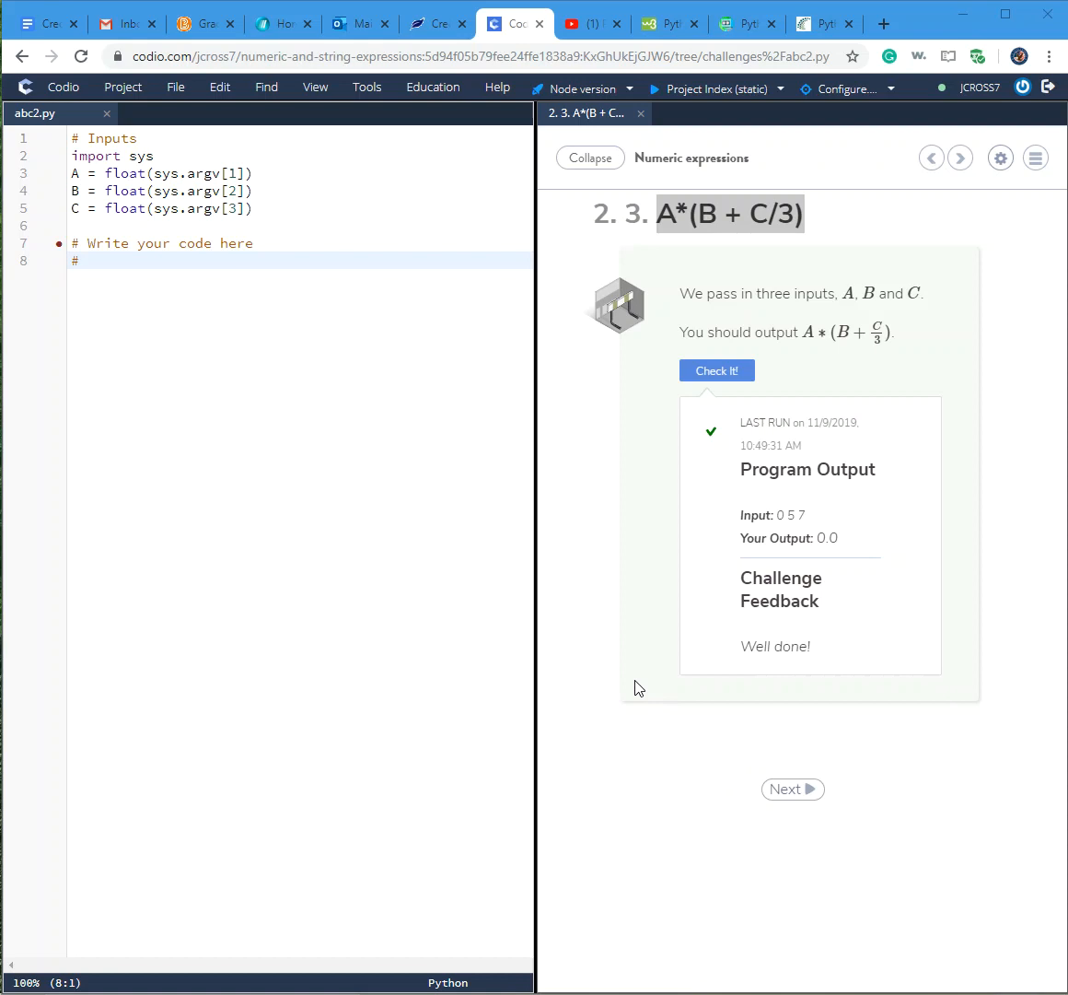
{"action": "mouse_move", "coordinate": [588, 584]}
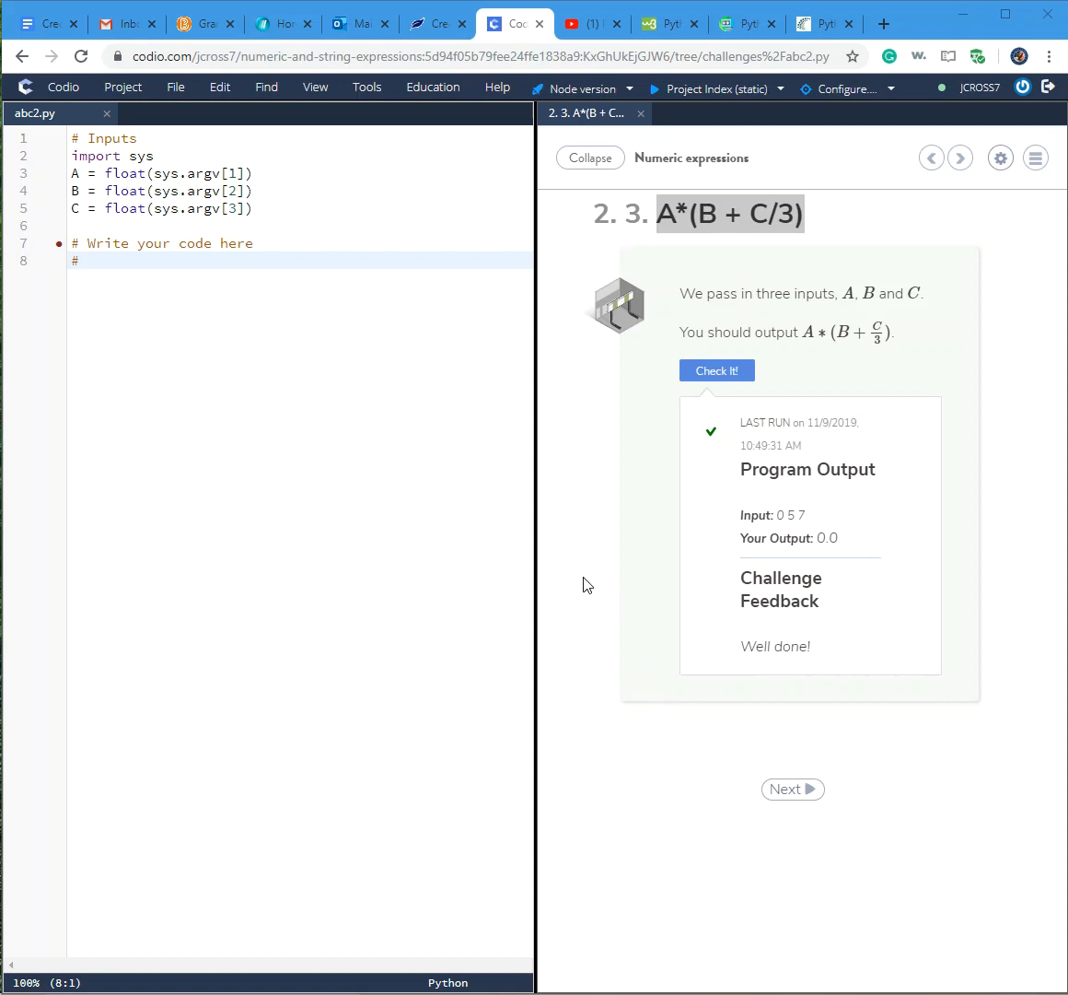
{"action": "mouse_move", "coordinate": [644, 248]}
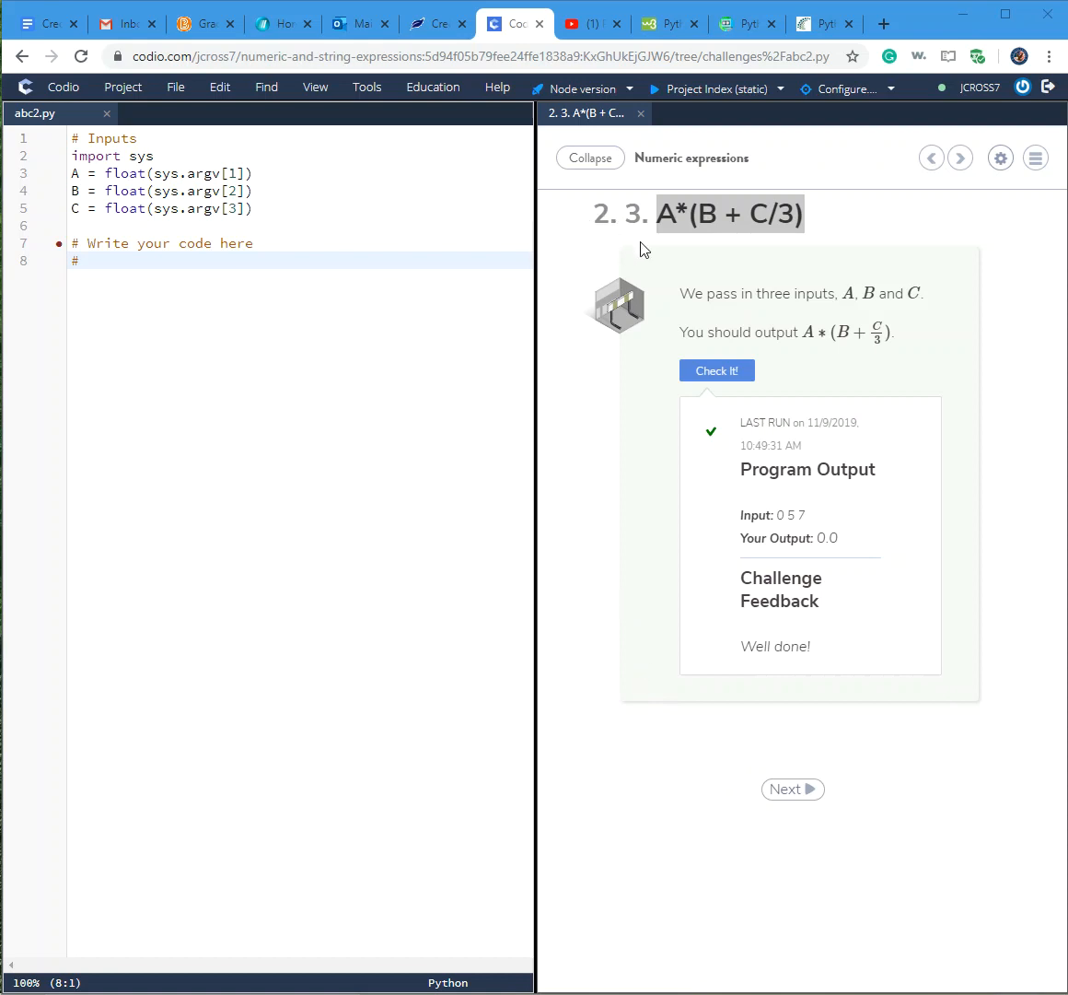
{"action": "mouse_move", "coordinate": [653, 226]}
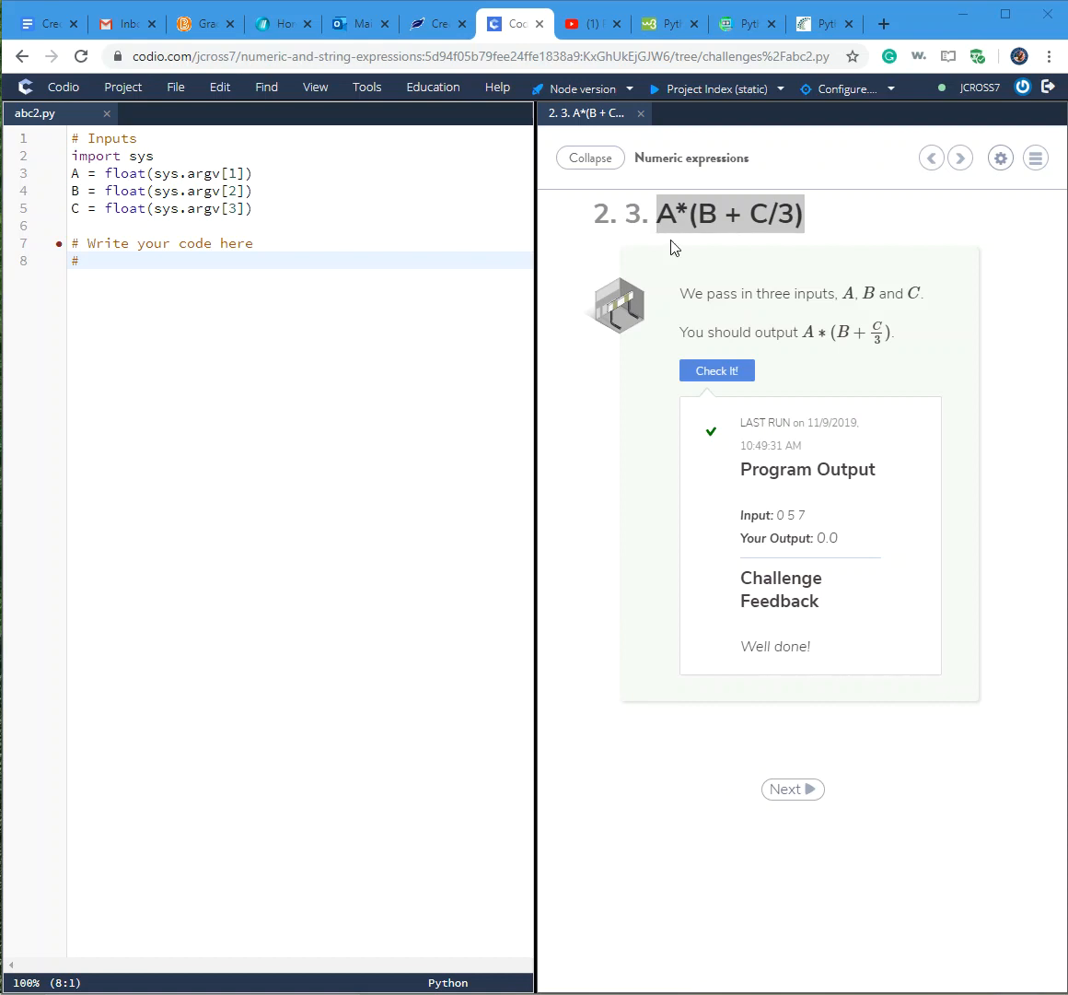
{"action": "mouse_move", "coordinate": [681, 267]}
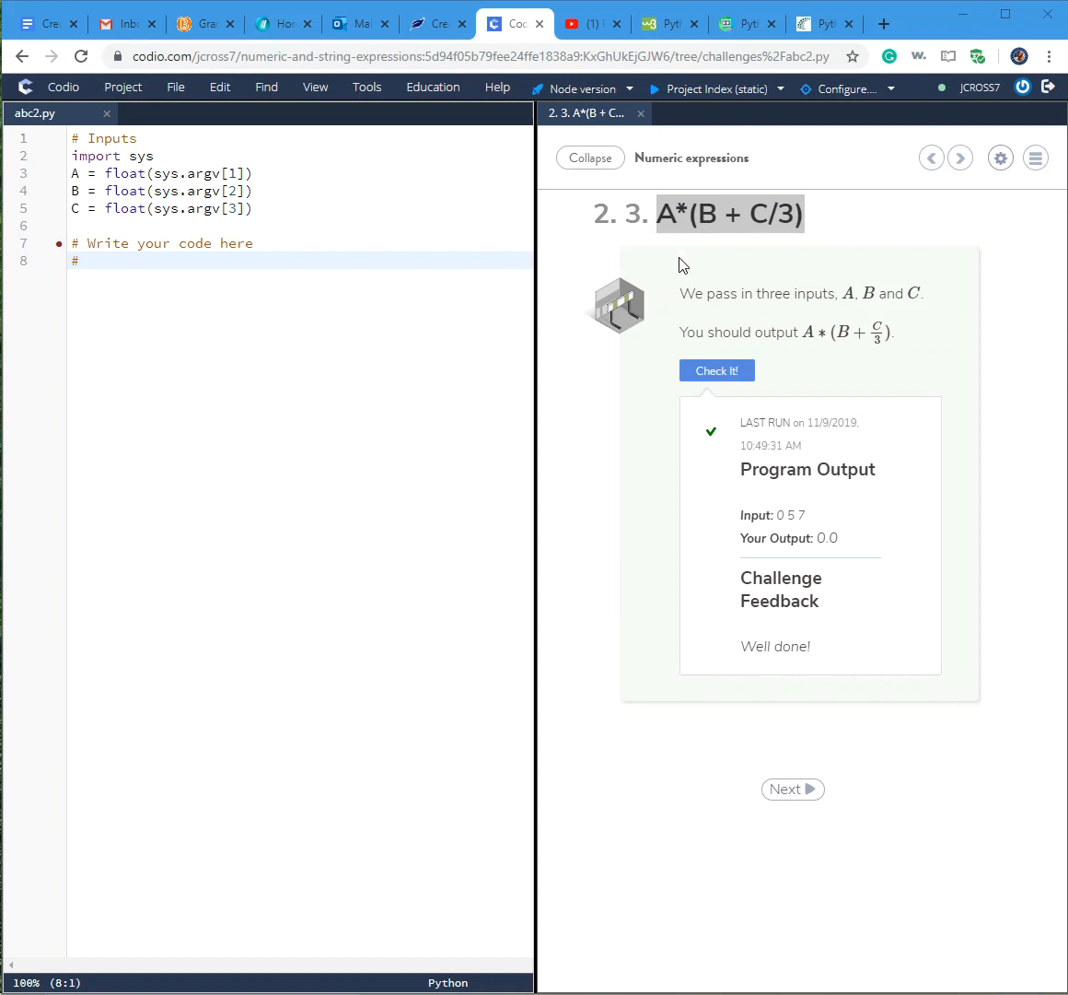
{"action": "mouse_move", "coordinate": [759, 315]}
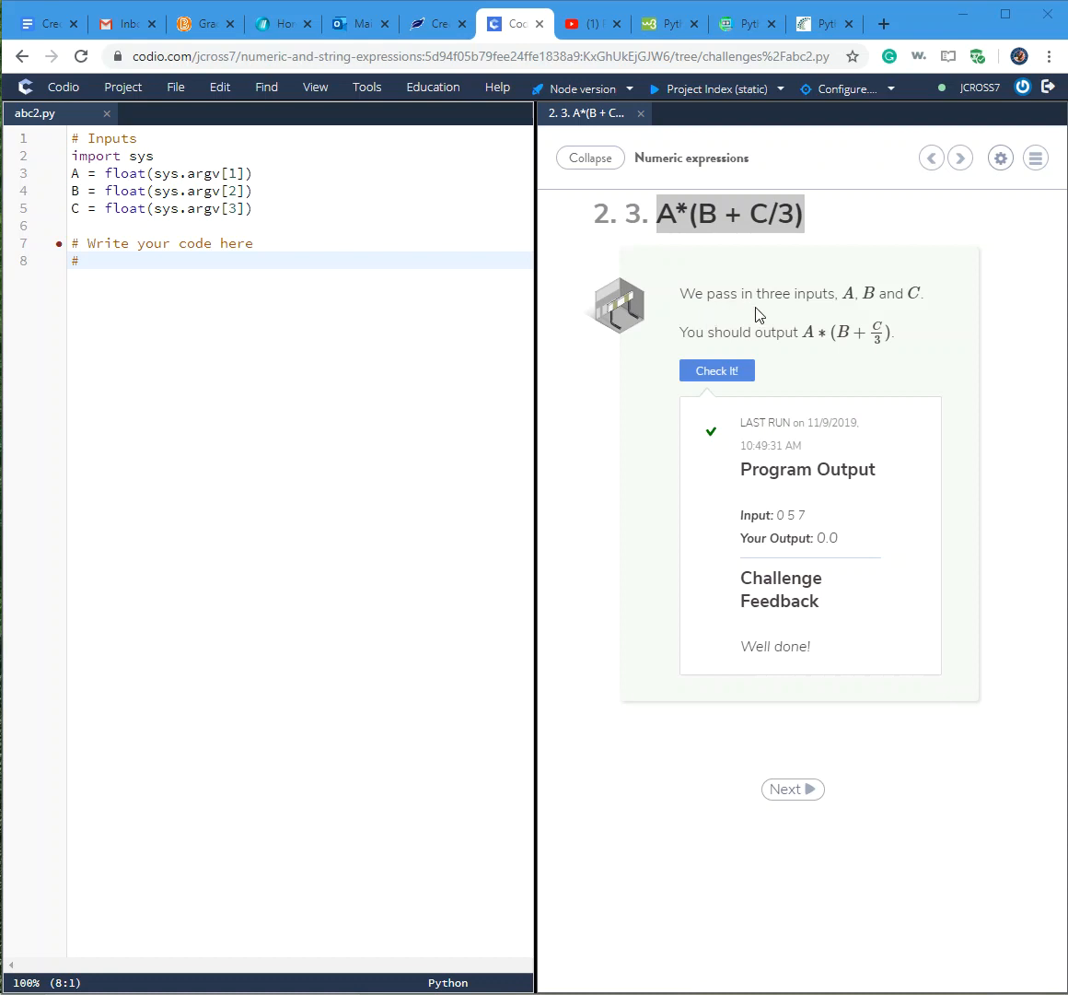
{"action": "mouse_move", "coordinate": [674, 242]}
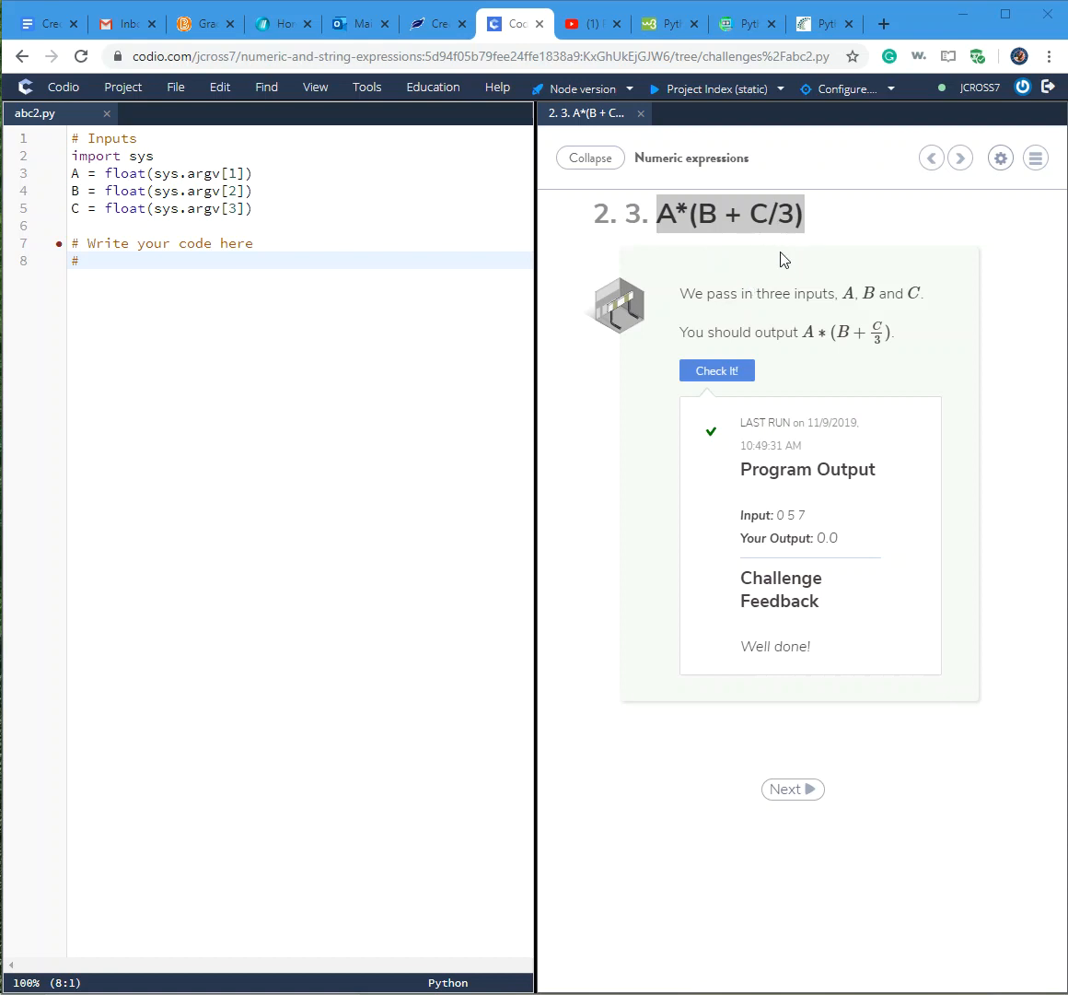
{"action": "mouse_move", "coordinate": [679, 344]}
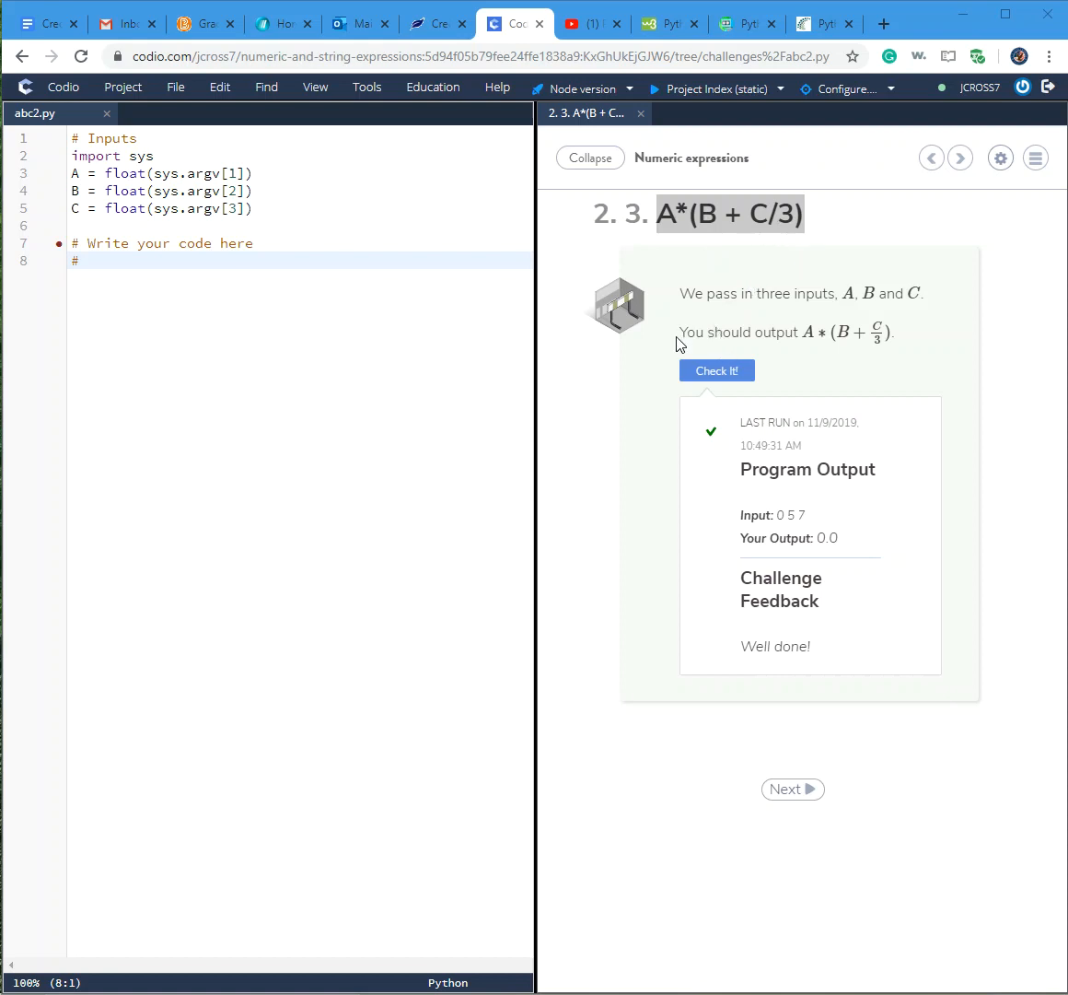
Paste the PEMDAS order-of-operations notes onto line 8 of abc2.py via the context menu
{"action": "double_click", "coordinate": [698, 332]}
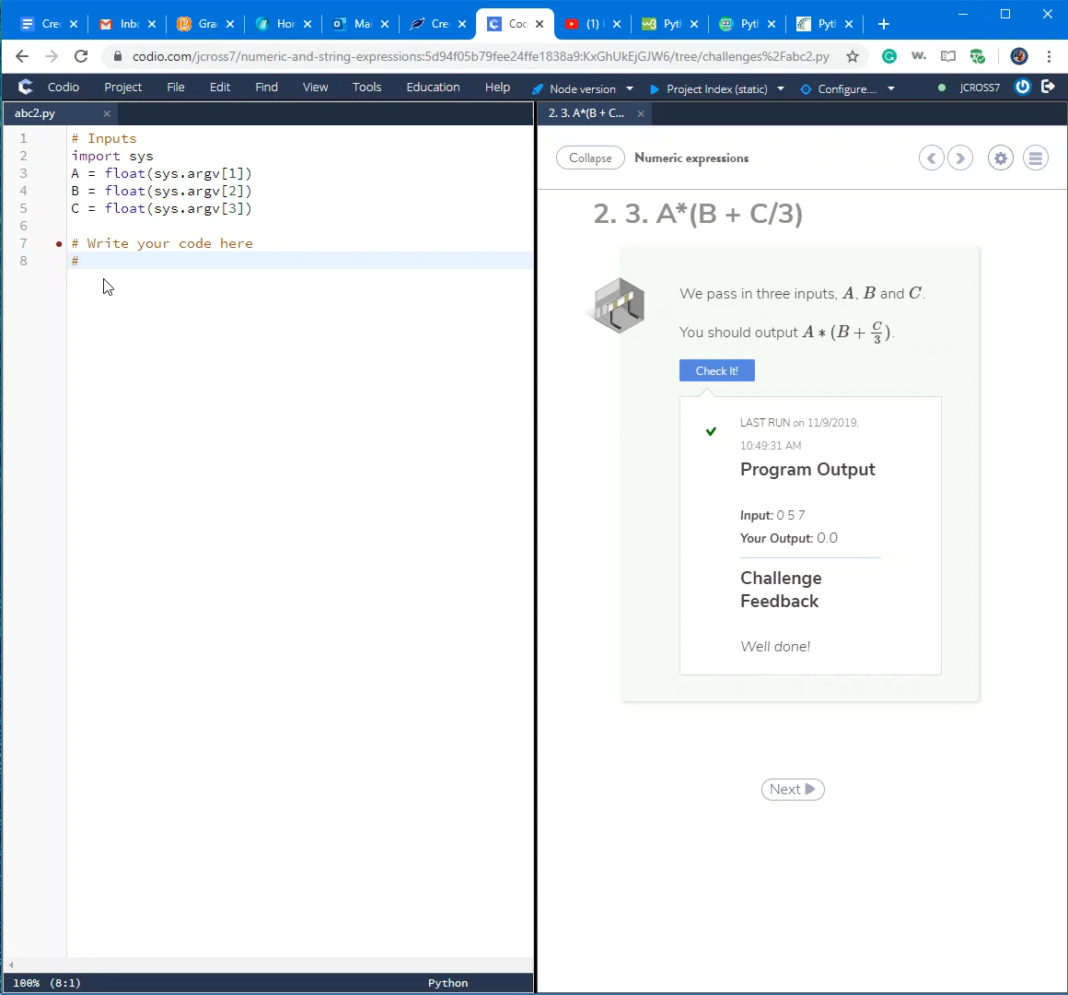
{"action": "left_click", "coordinate": [93, 262]}
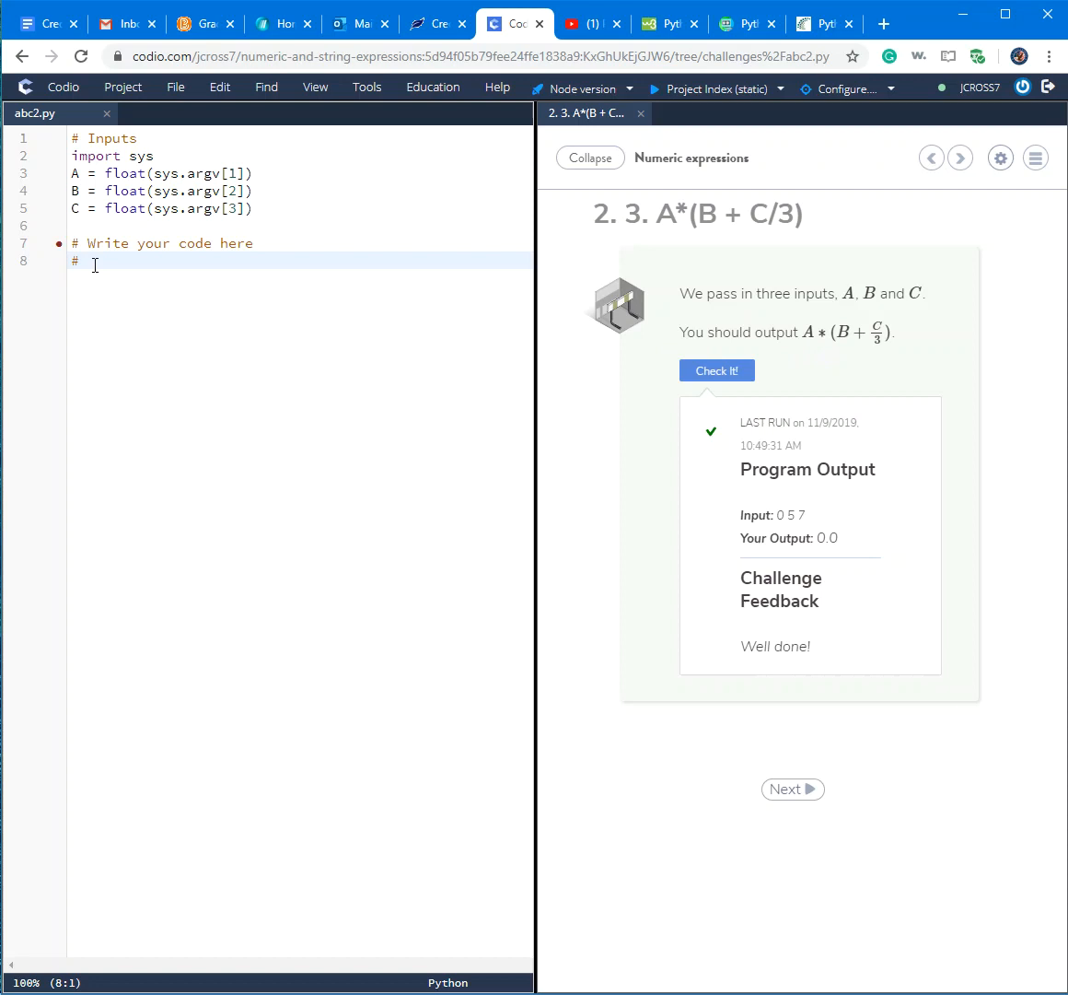
{"action": "right_click", "coordinate": [95, 265]}
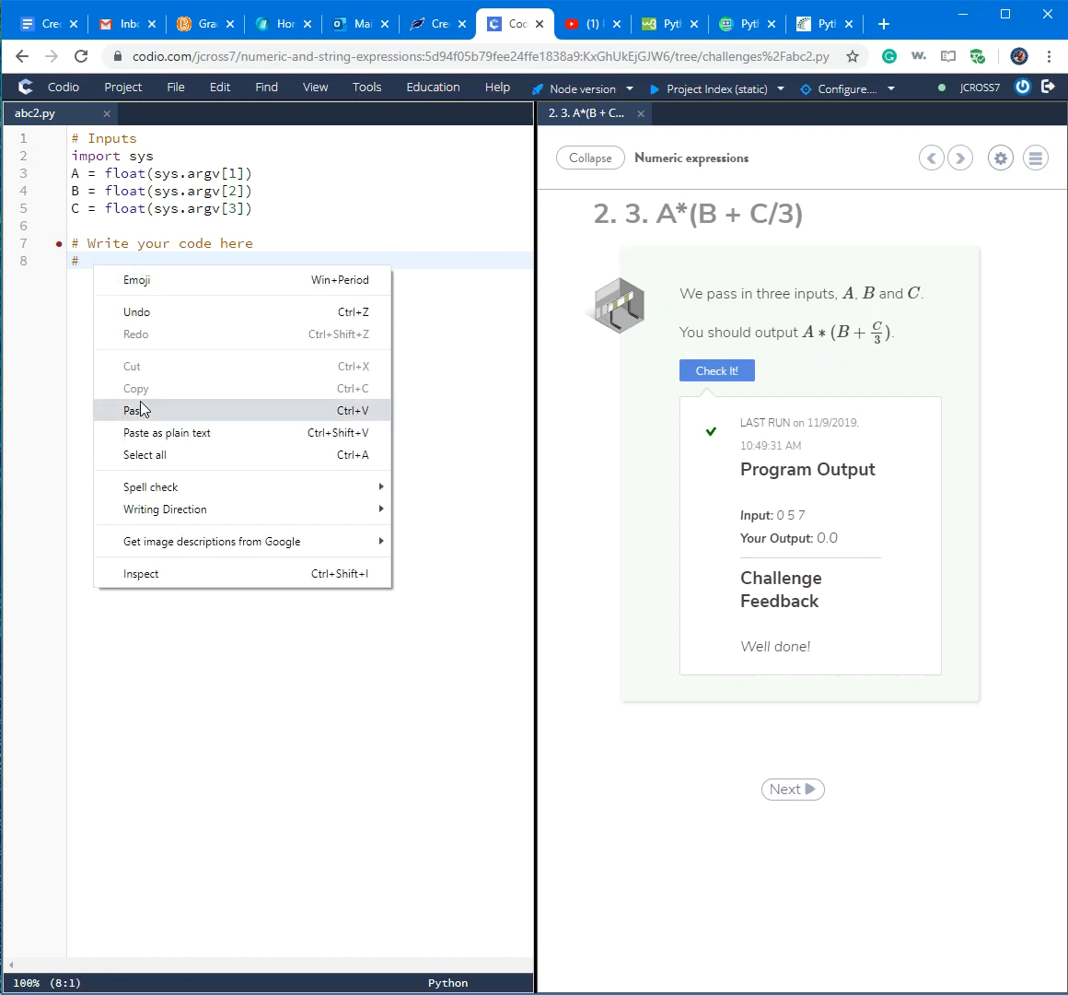
{"action": "left_click", "coordinate": [132, 410]}
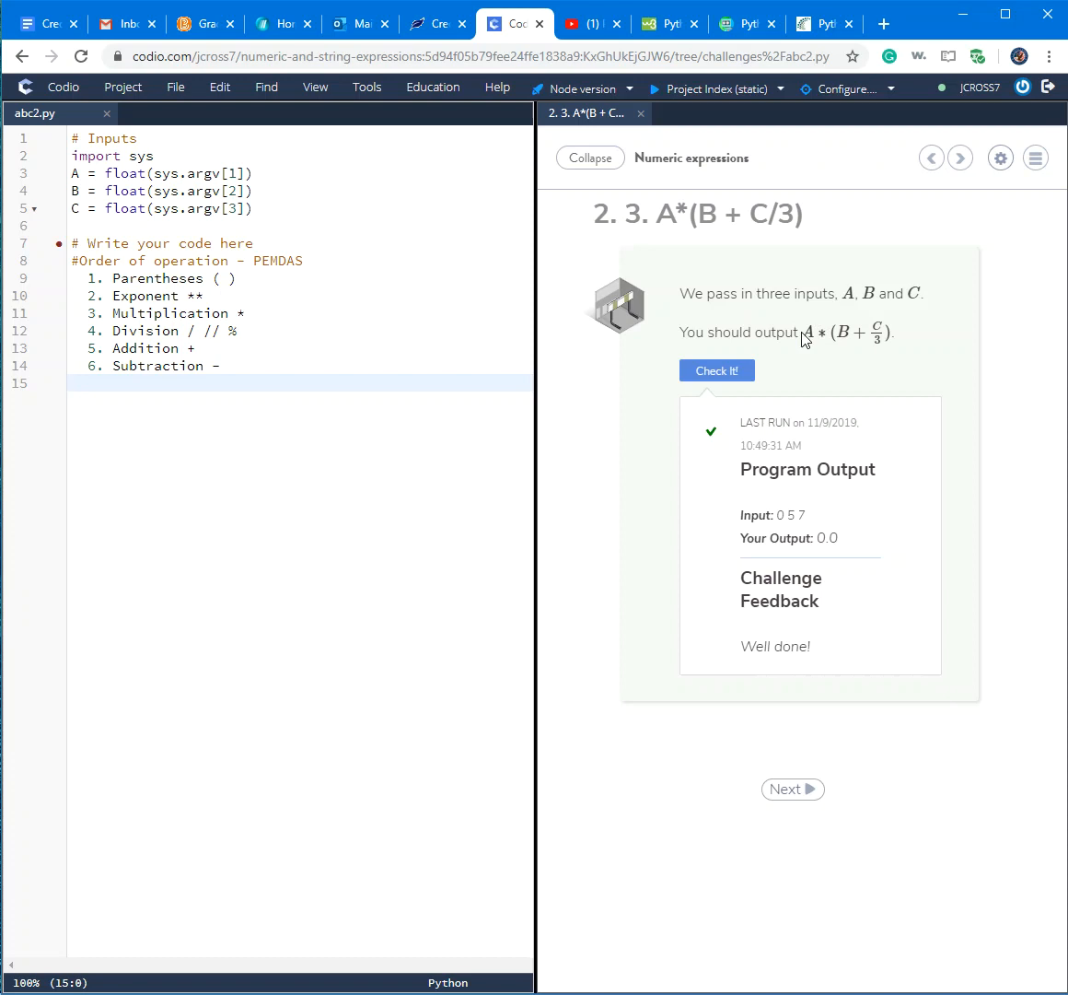
{"action": "mouse_move", "coordinate": [905, 359]}
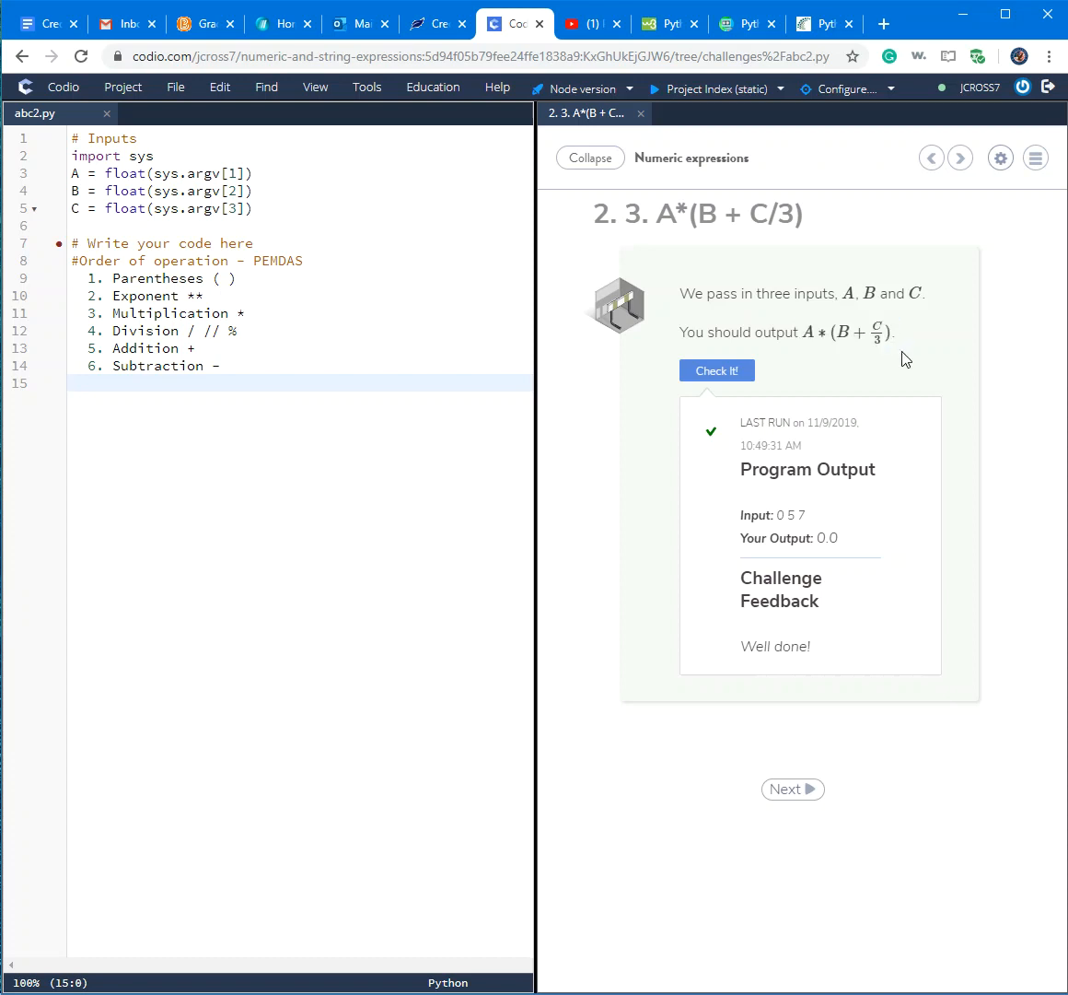
{"action": "mouse_move", "coordinate": [890, 359]}
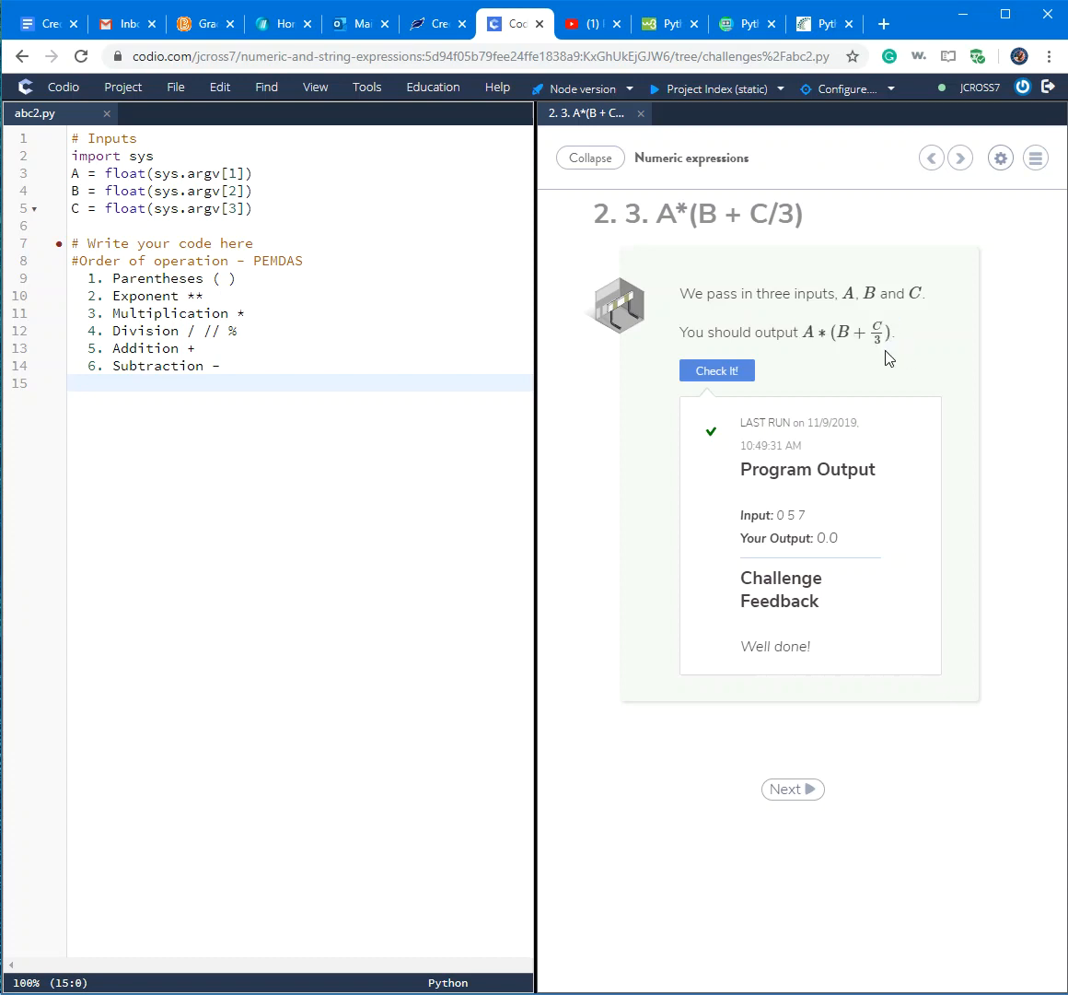
{"action": "mouse_move", "coordinate": [886, 360]}
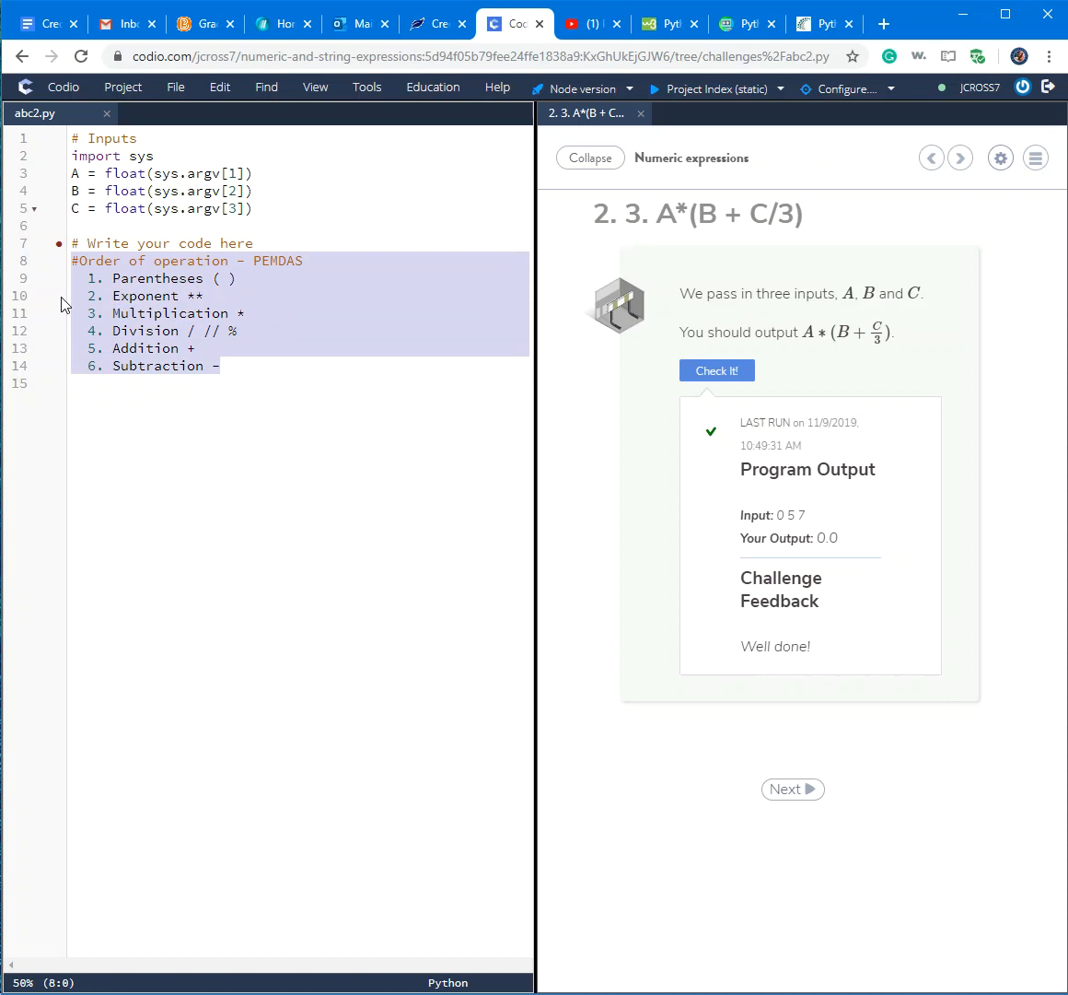
Delete the pasted notes and enter print A * (B+ C/3) on line 8
{"action": "key", "text": "Delete"}
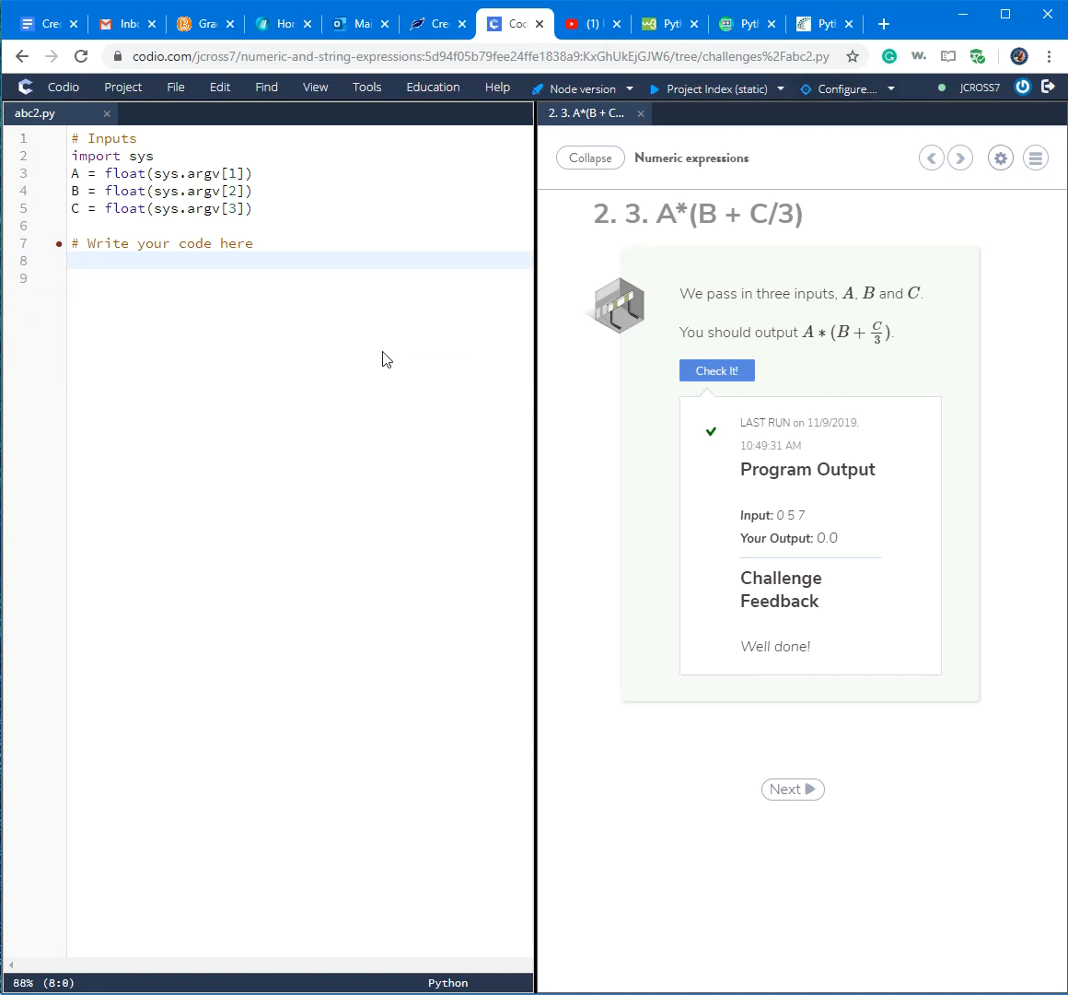
{"action": "type", "text": "prin"}
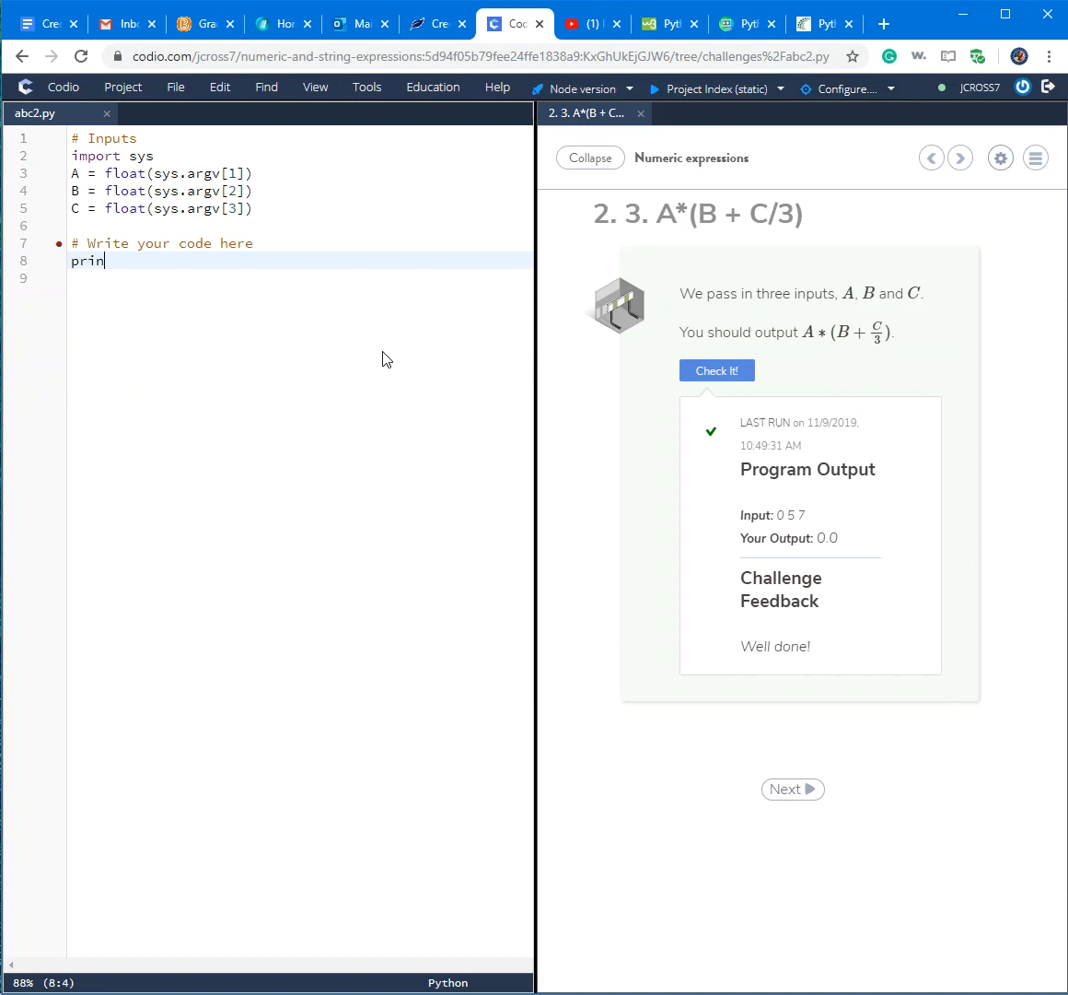
{"action": "type", "text": "t"}
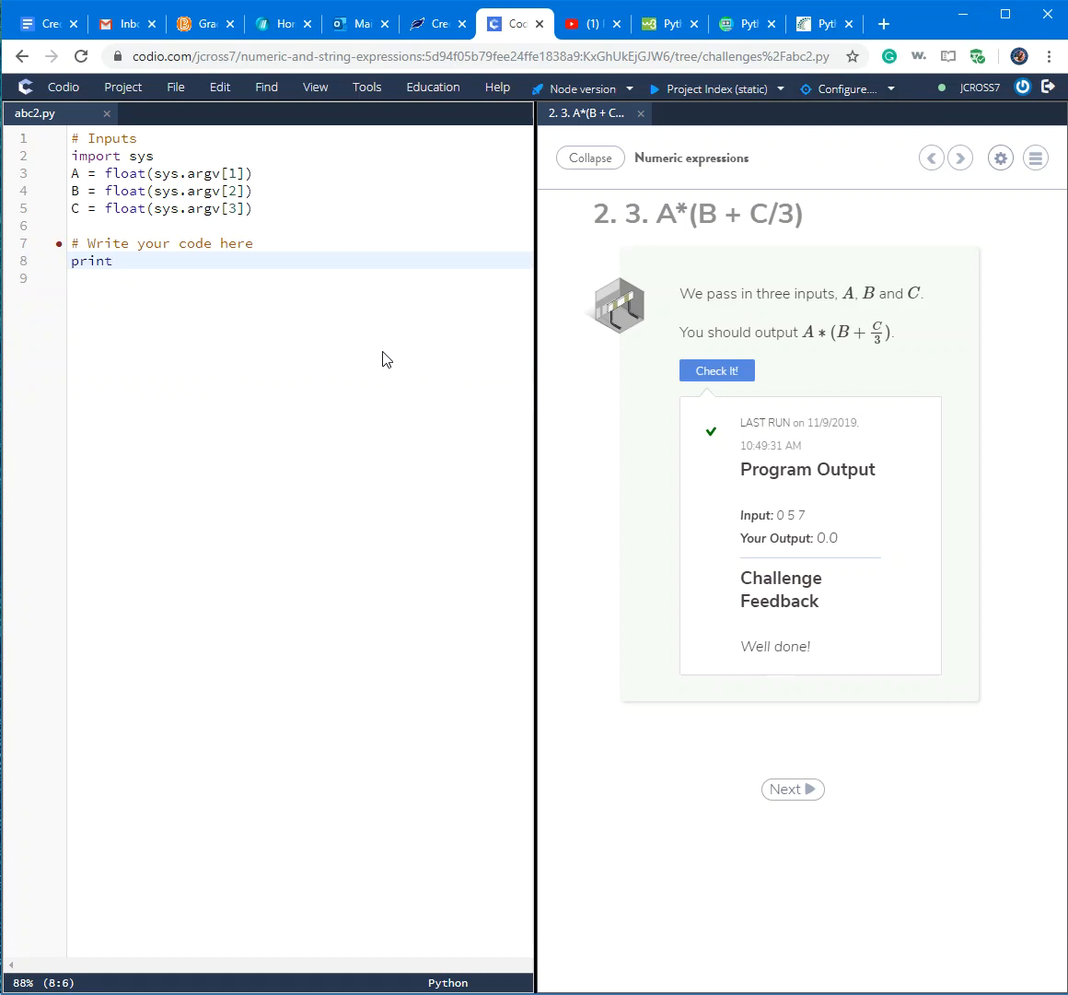
{"action": "type", "text": "A *"}
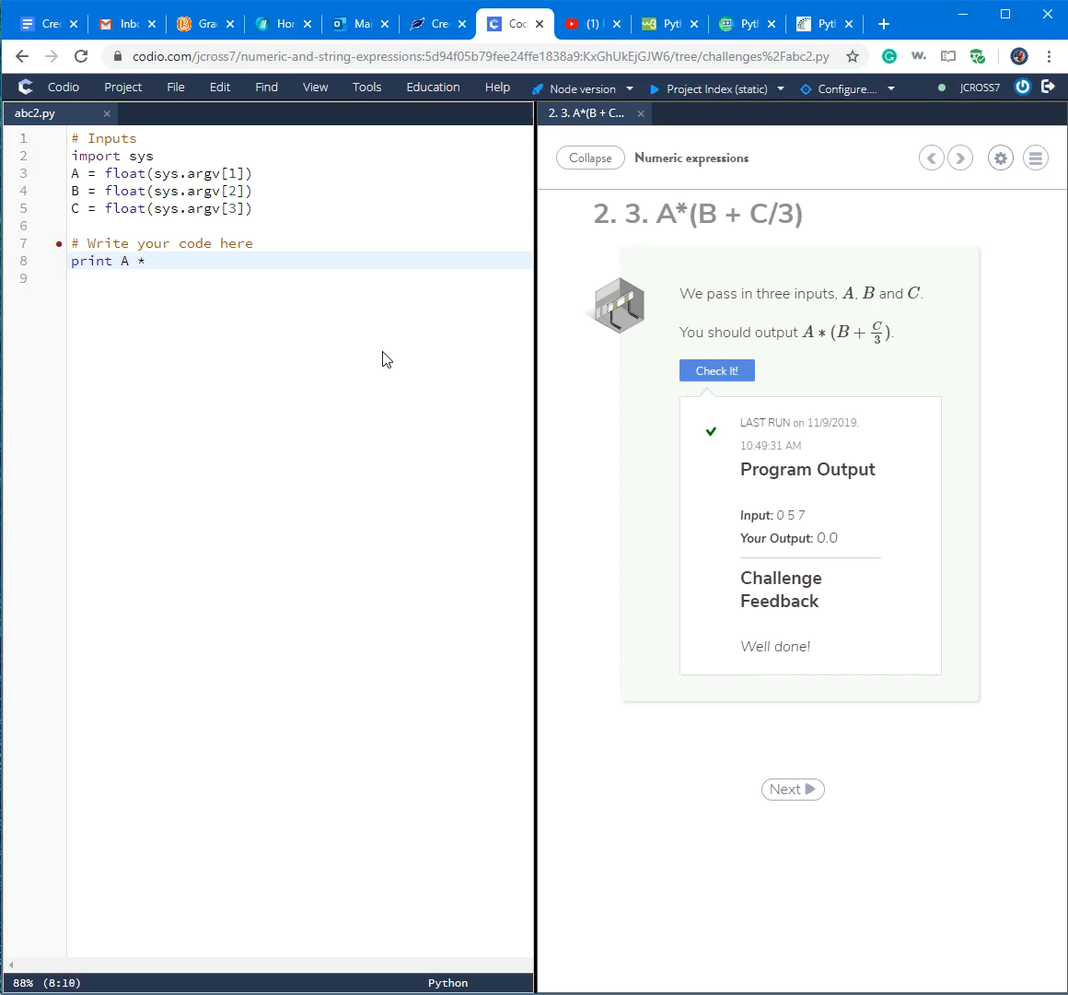
{"action": "type", "text": "("}
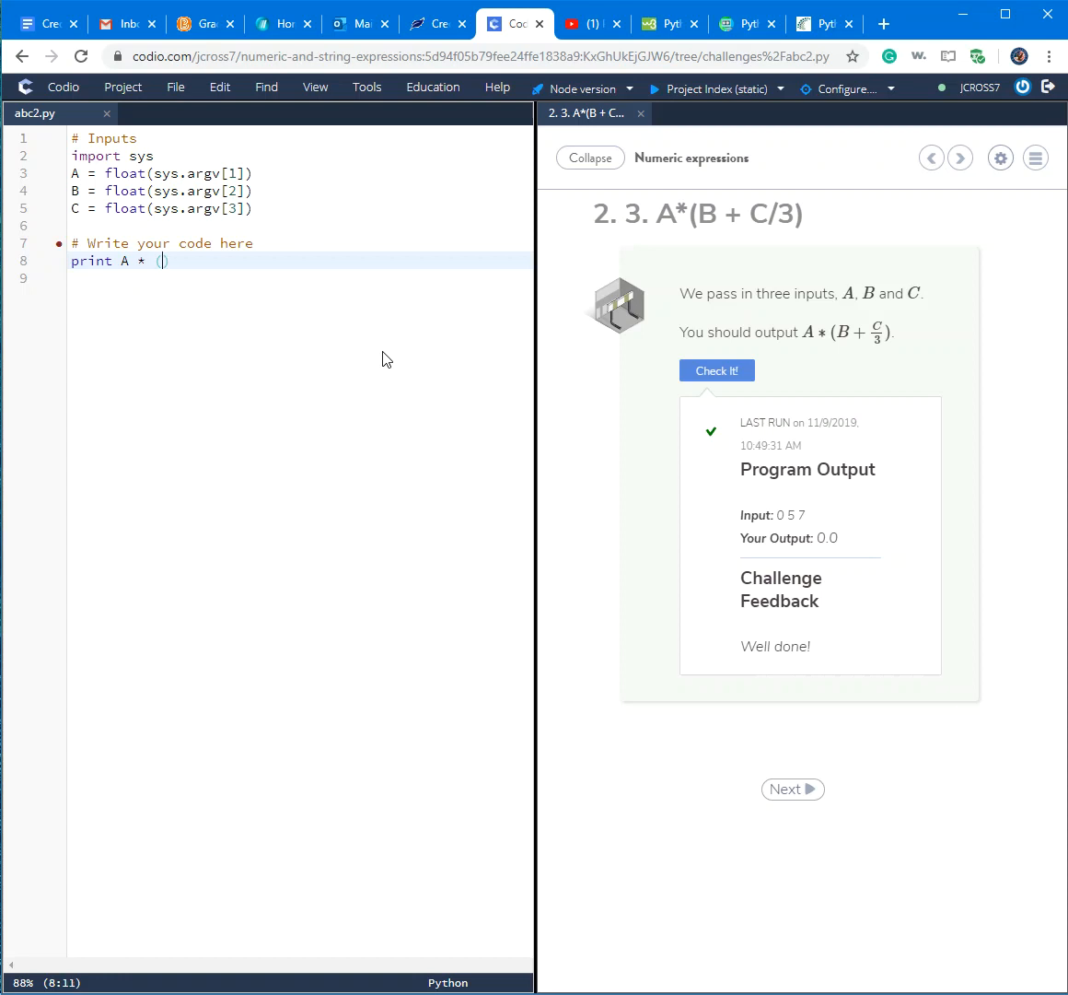
{"action": "type", "text": "B"}
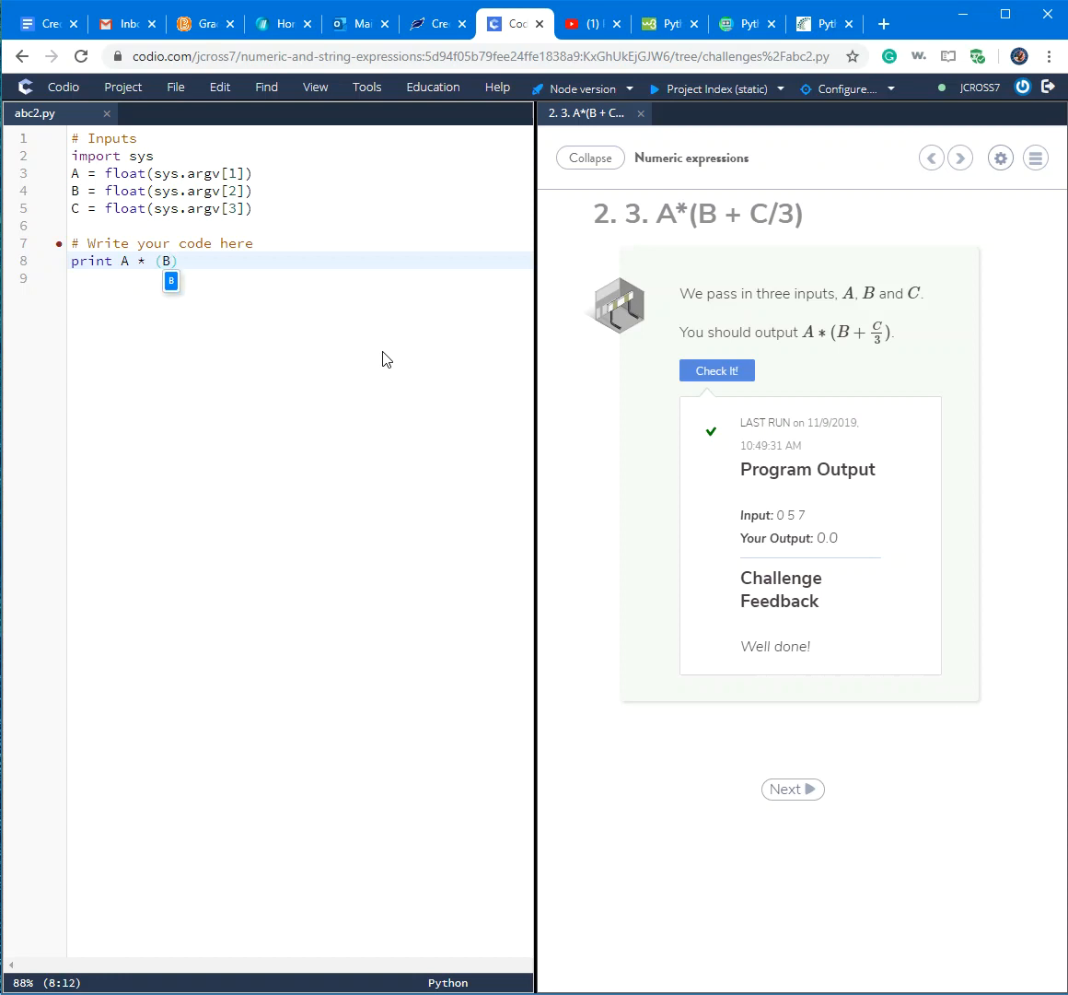
{"action": "type", "text": "+"}
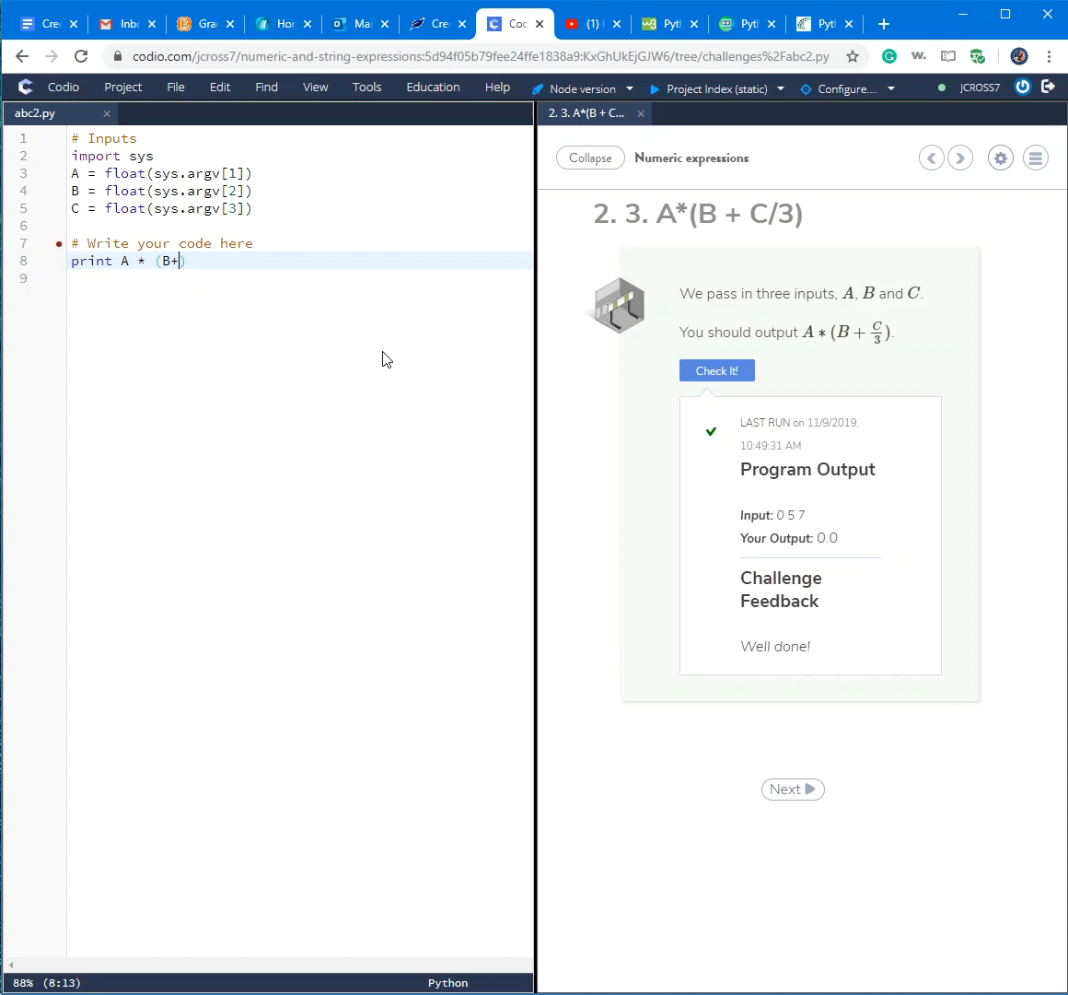
{"action": "type", "text": "C"}
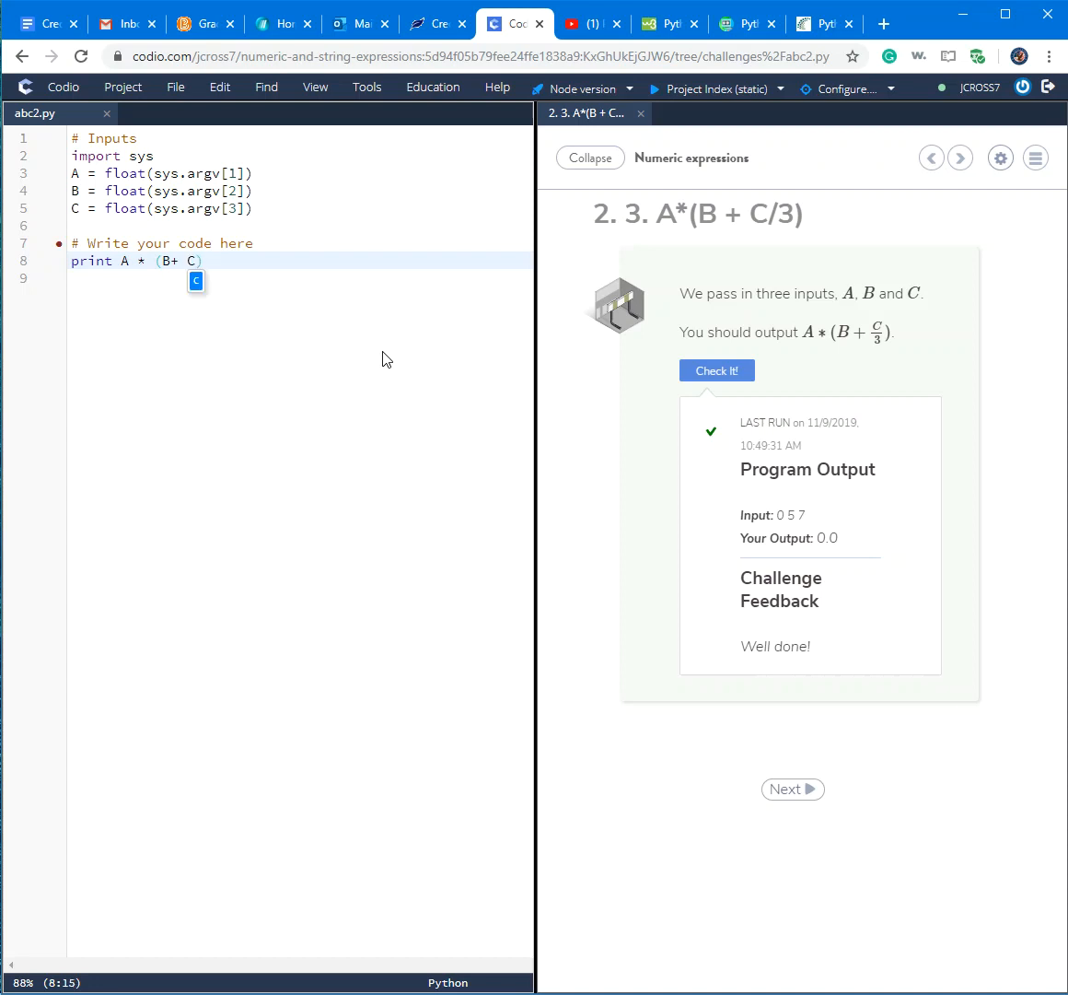
{"action": "type", "text": "/"}
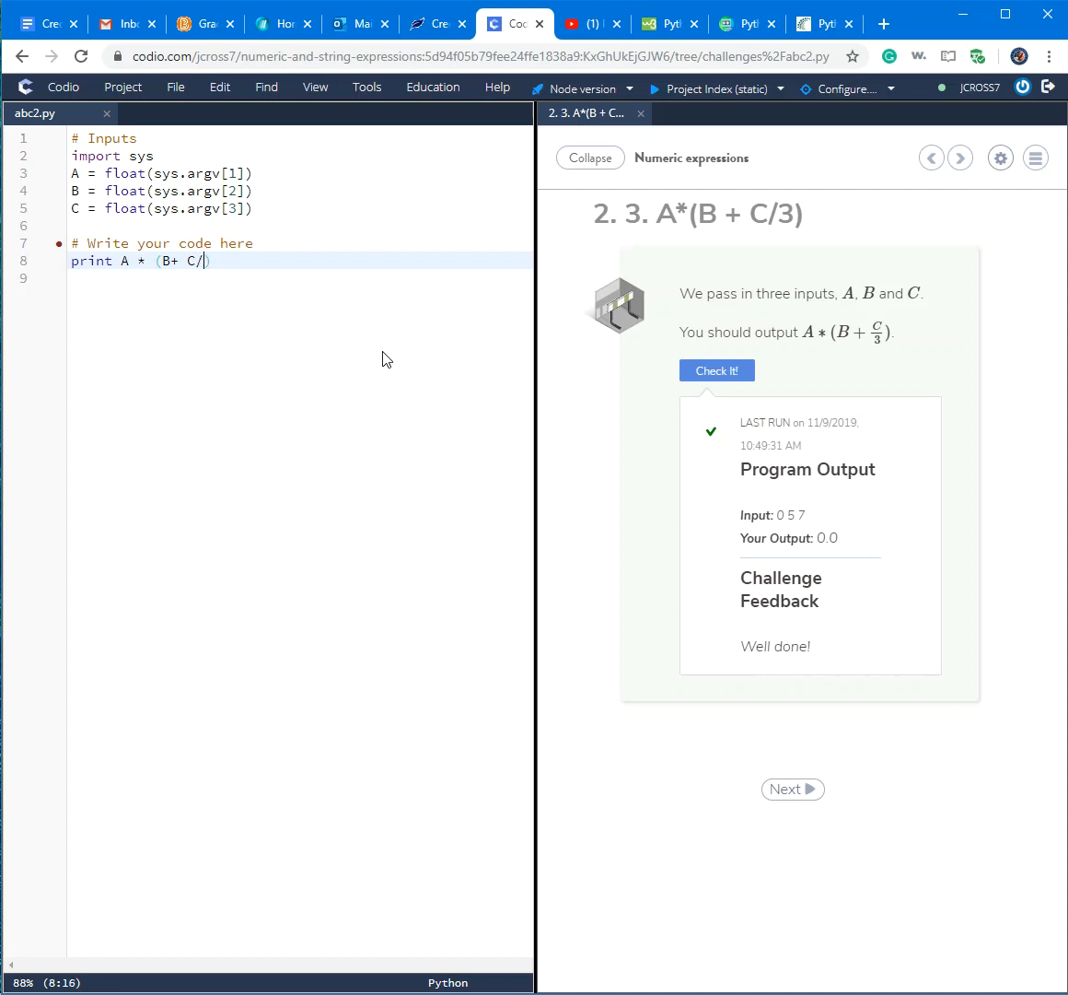
{"action": "type", "text": "3)"}
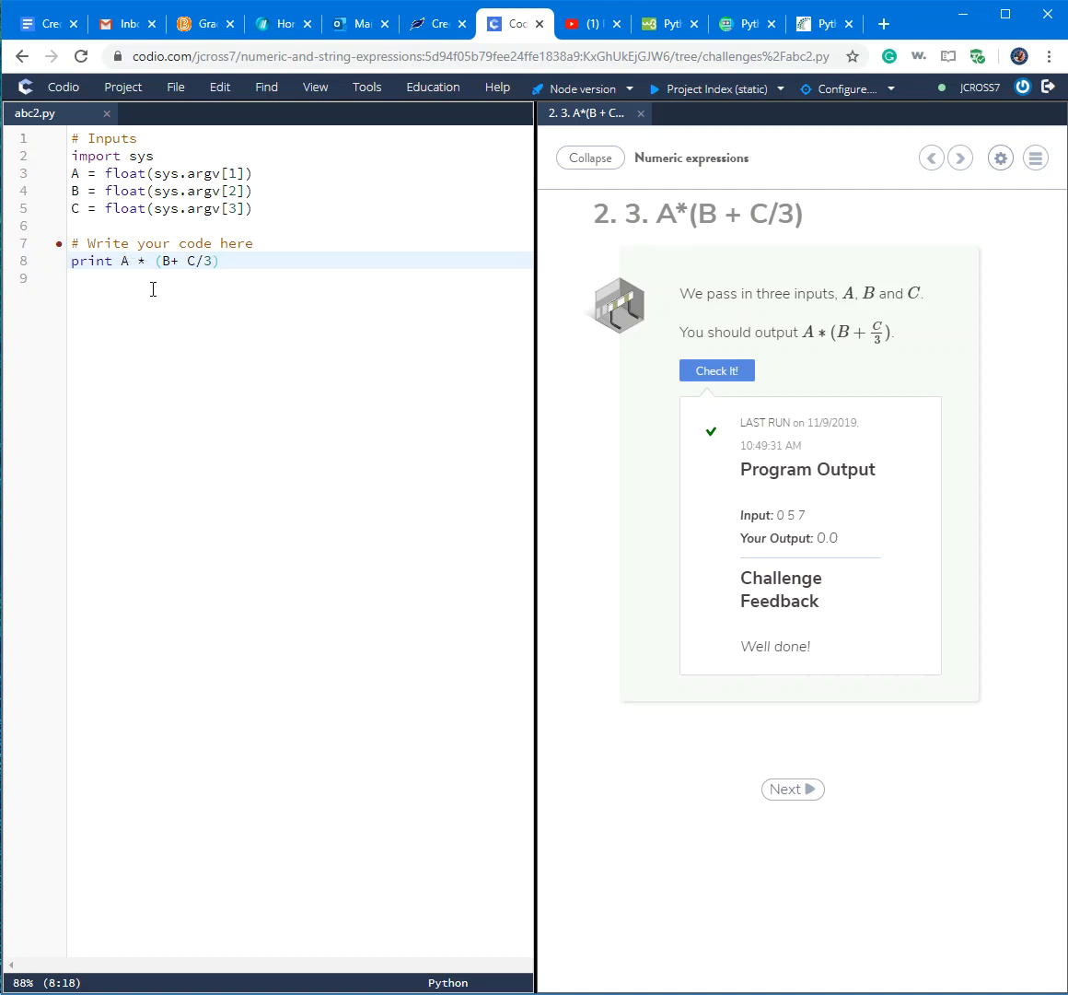
{"action": "mouse_move", "coordinate": [514, 379]}
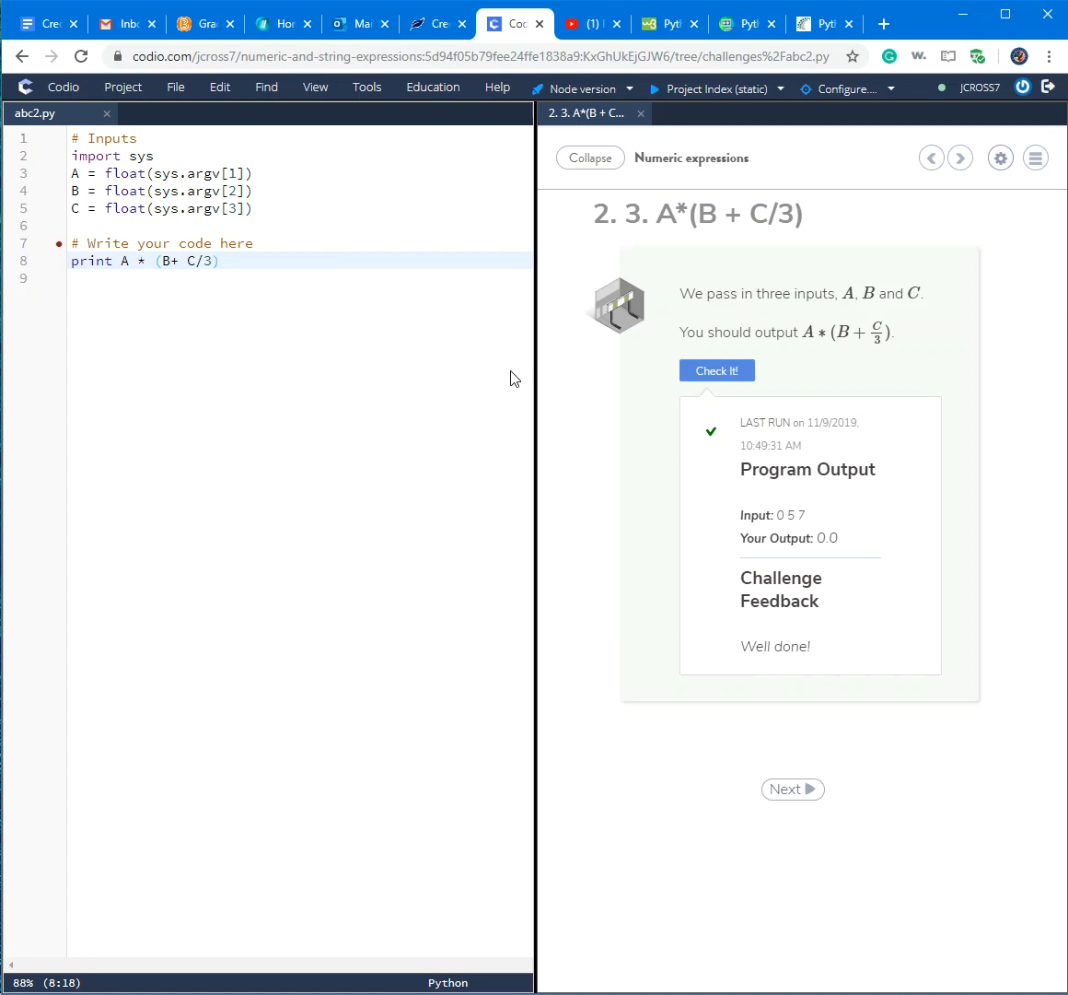
Run Check It! on the new code and receive the Well done! result
{"action": "left_click", "coordinate": [716, 369]}
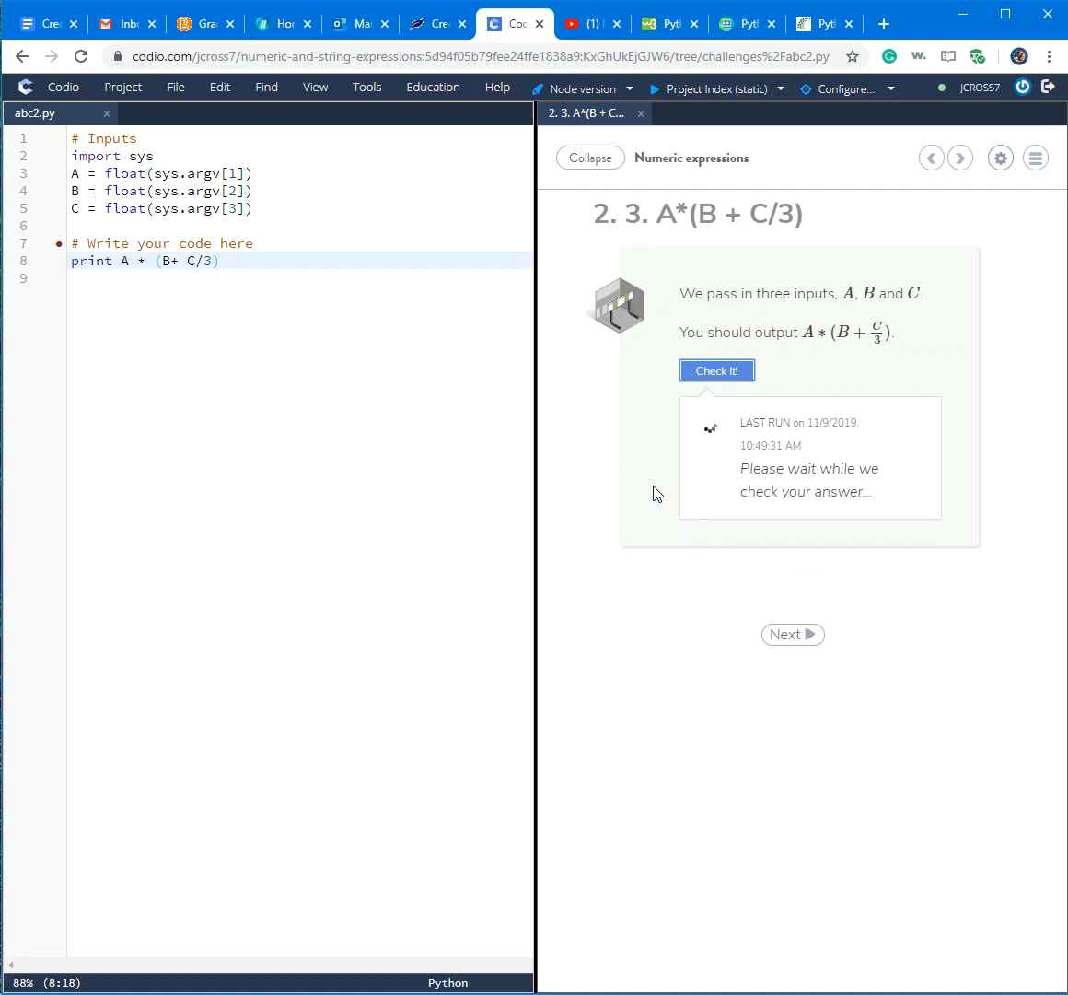
{"action": "left_click", "coordinate": [716, 369]}
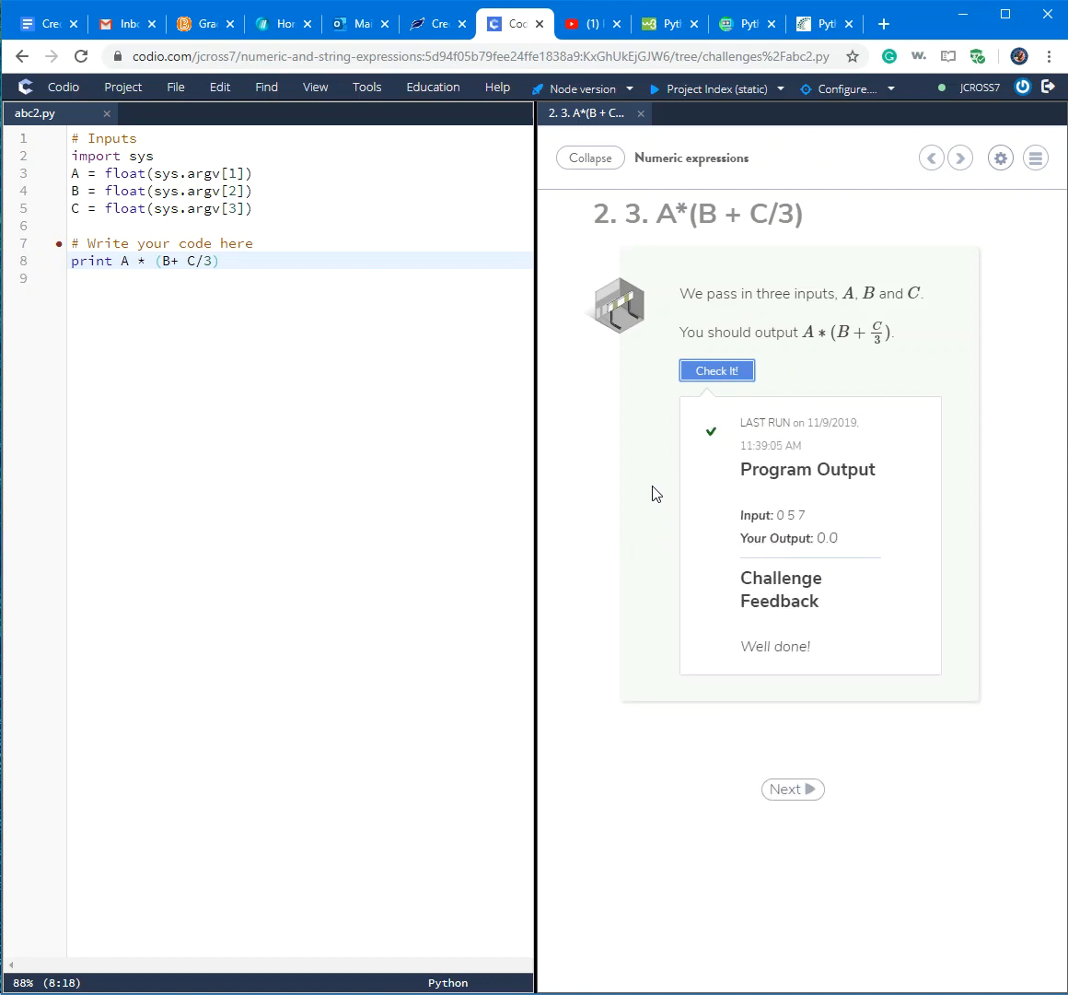
{"action": "mouse_move", "coordinate": [701, 518]}
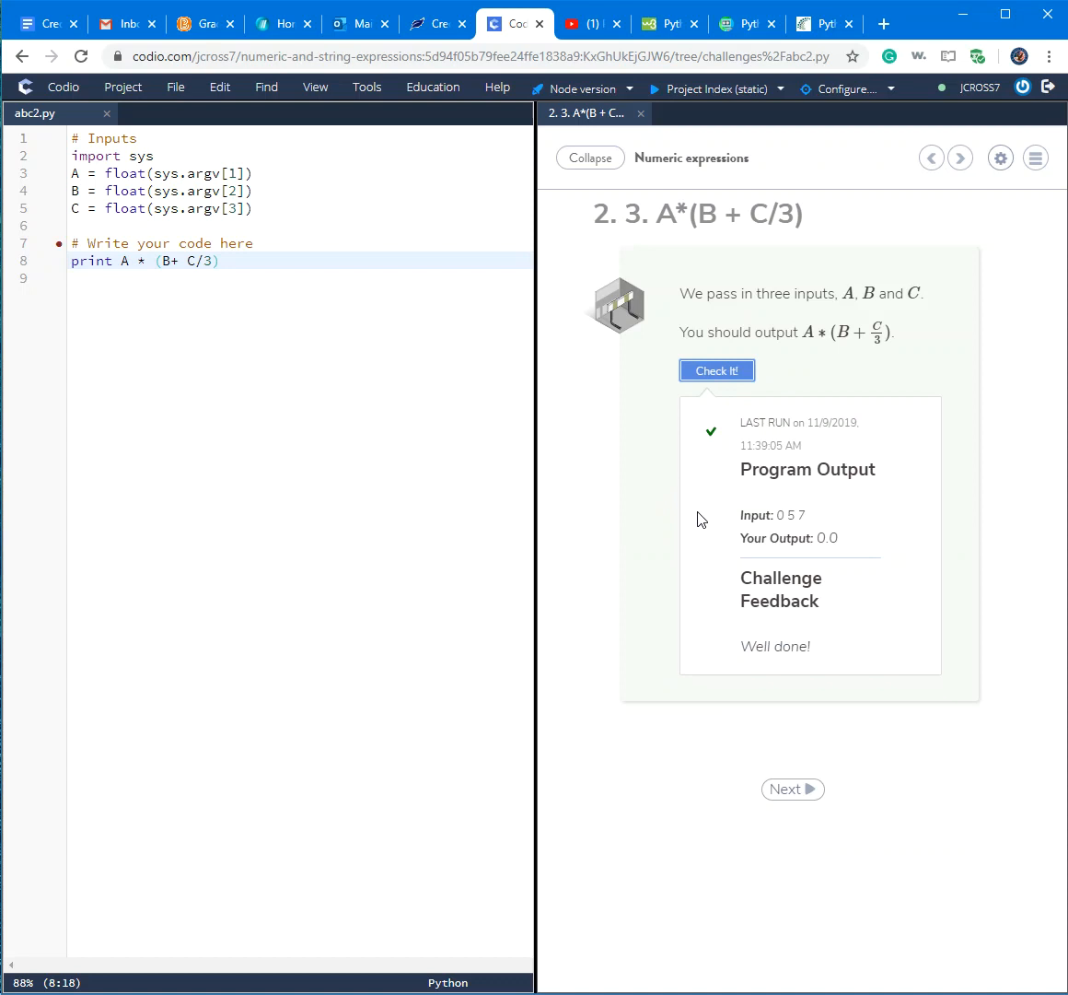